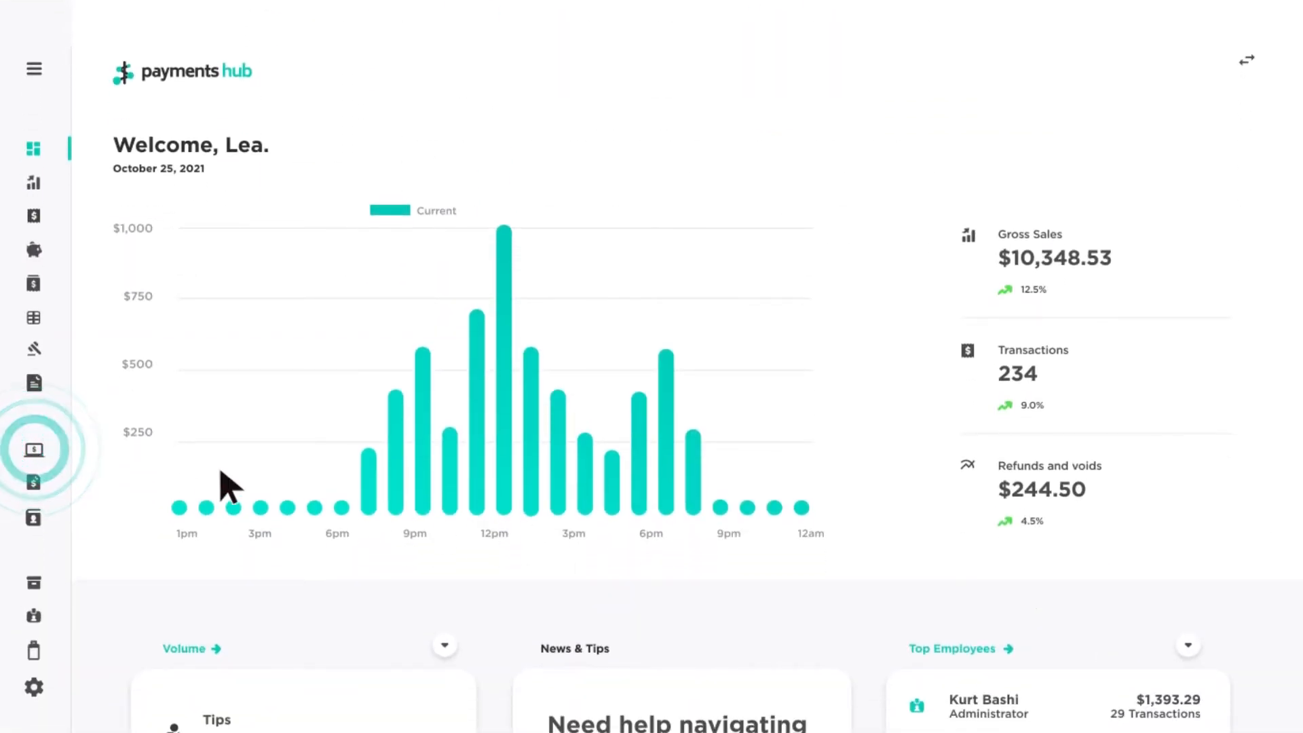
Open the Virtual Terminal from the dashboard sidebar
click(33, 449)
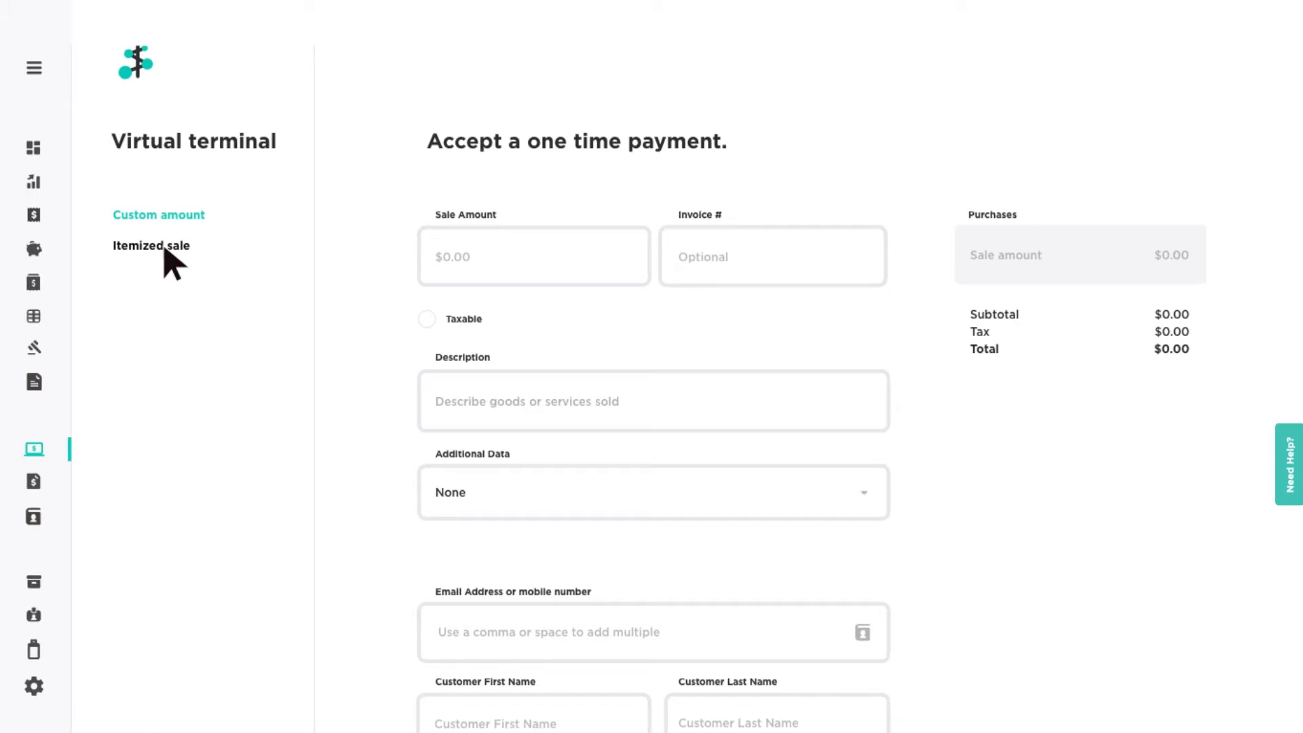
Switch to an itemized sale, start an express Sweatshirt item at $49.0, then cancel it
click(151, 246)
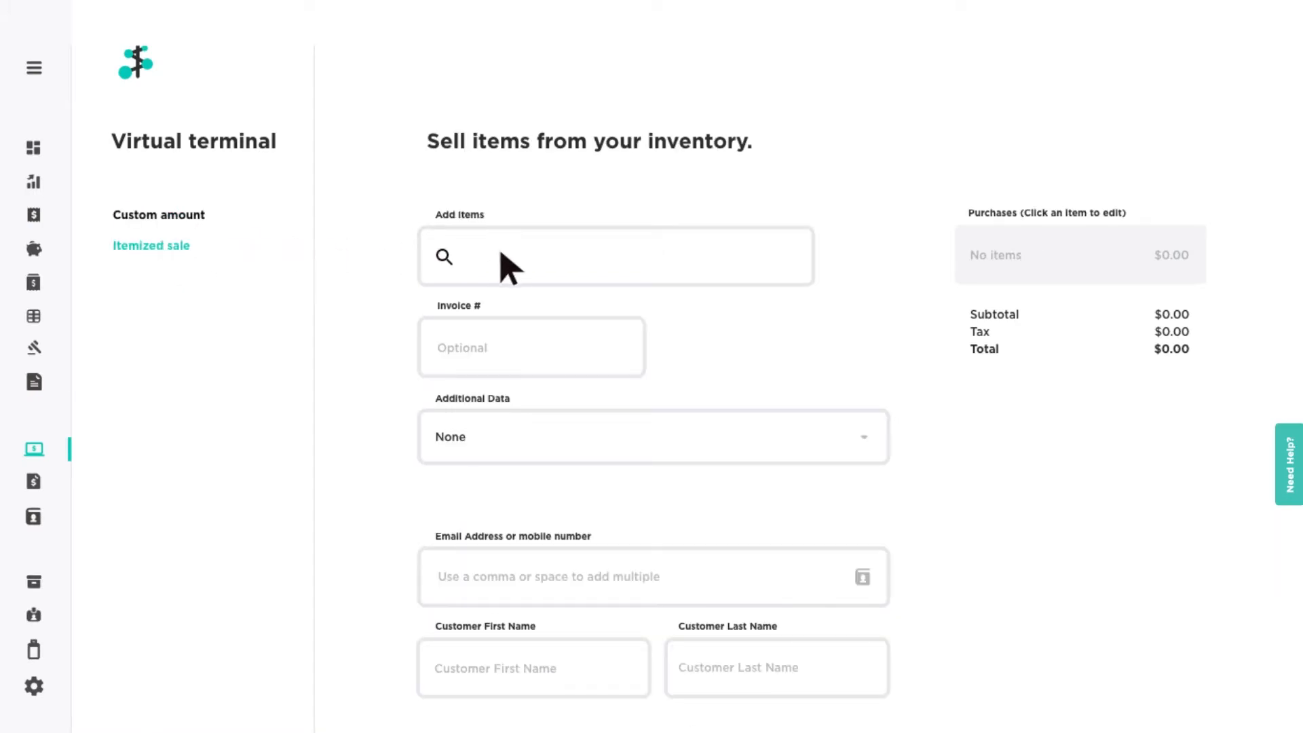
click(615, 257)
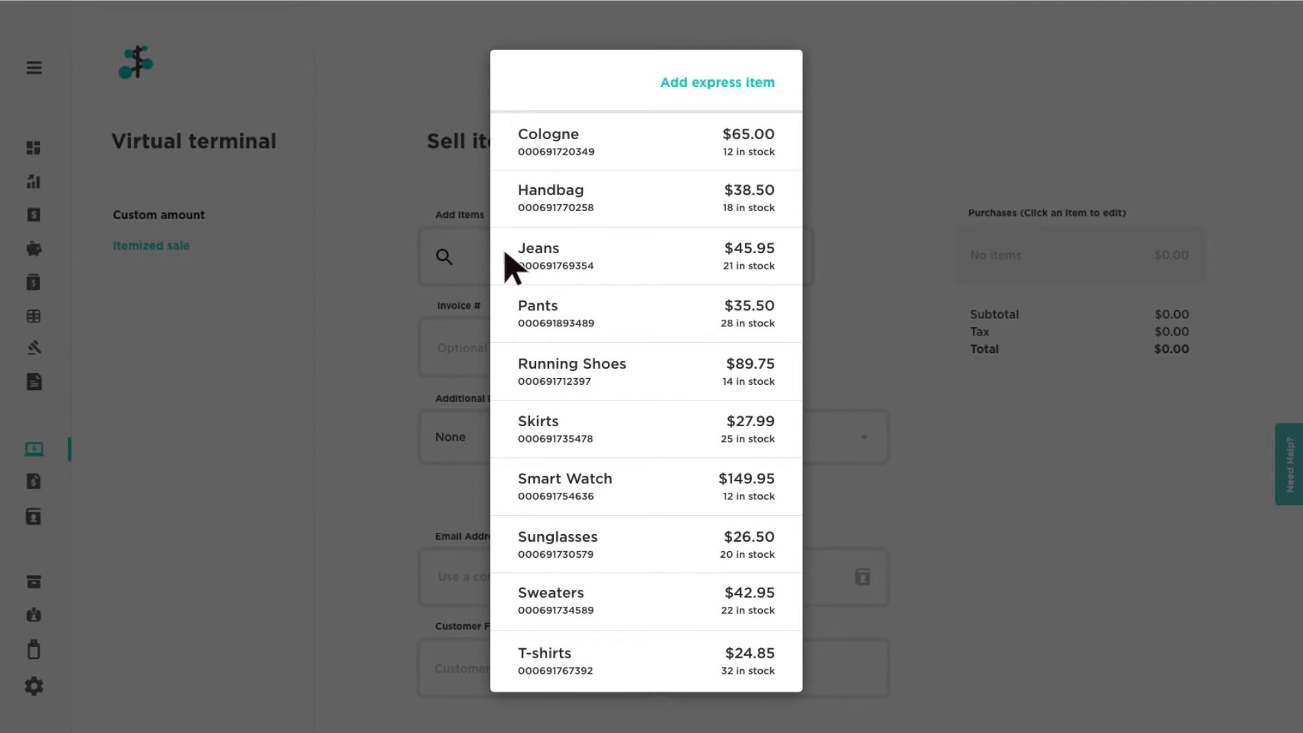
click(717, 82)
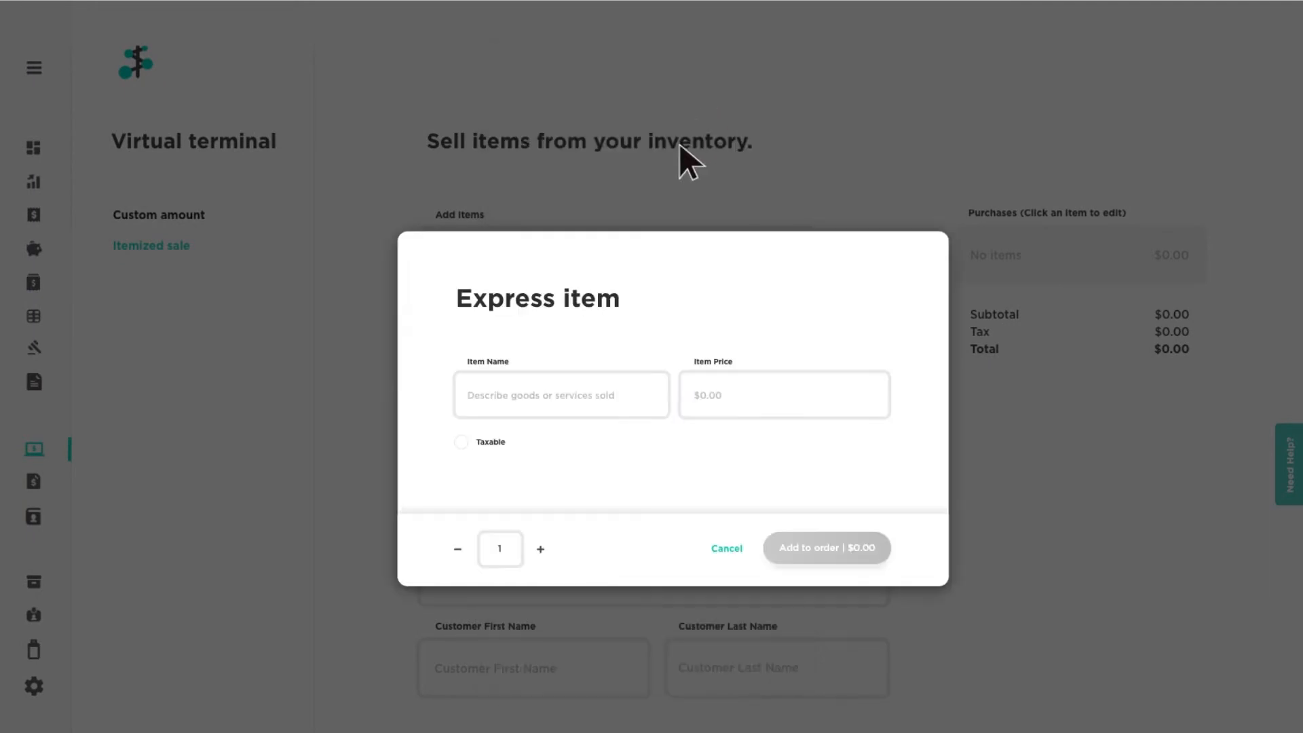
text(Sweatshirt)
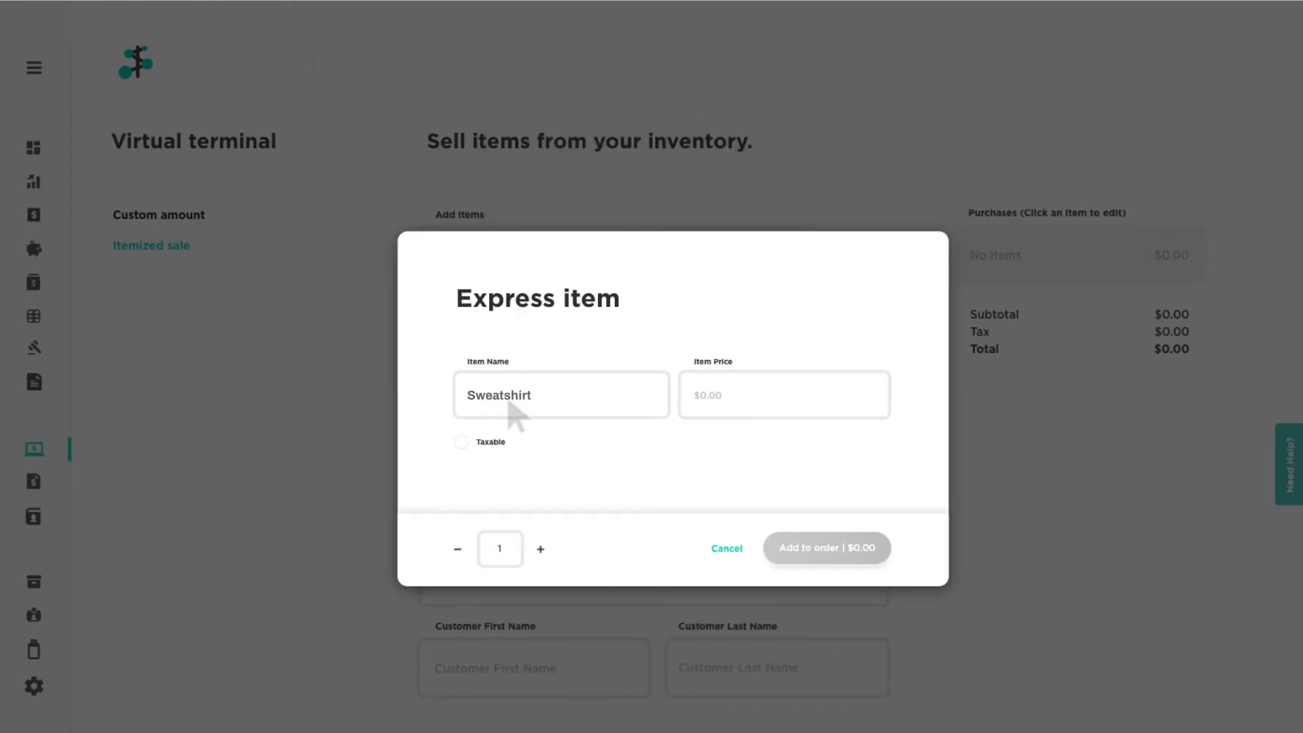
text(49.0)
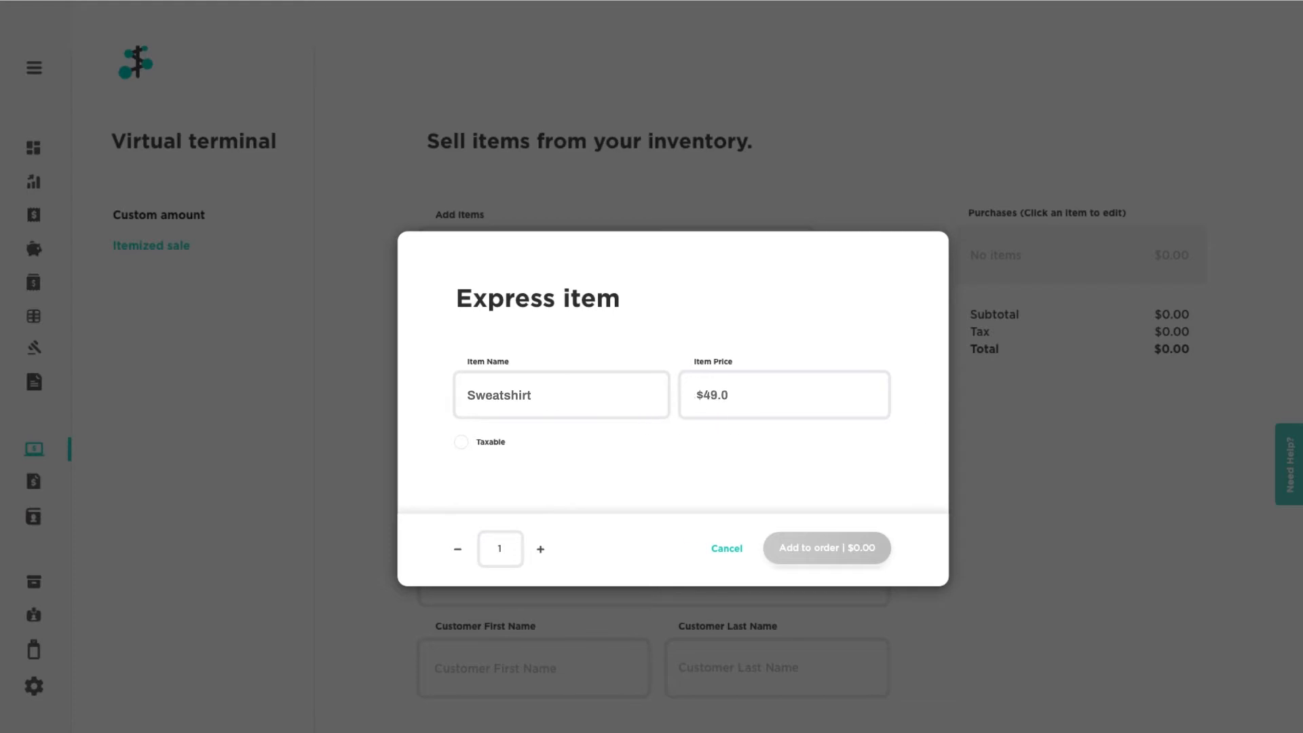
click(725, 547)
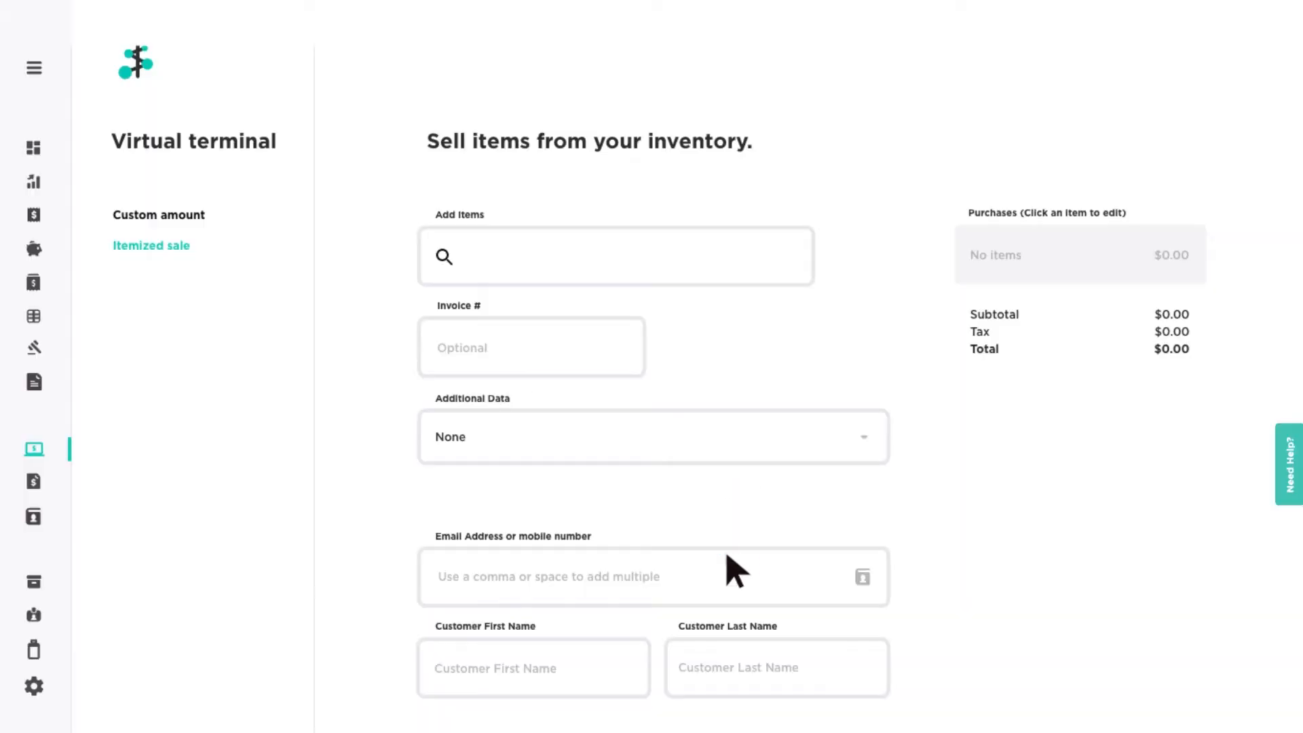
Add two Smart Watches with Sport Band and 10% off, totaling $300.41
click(615, 257)
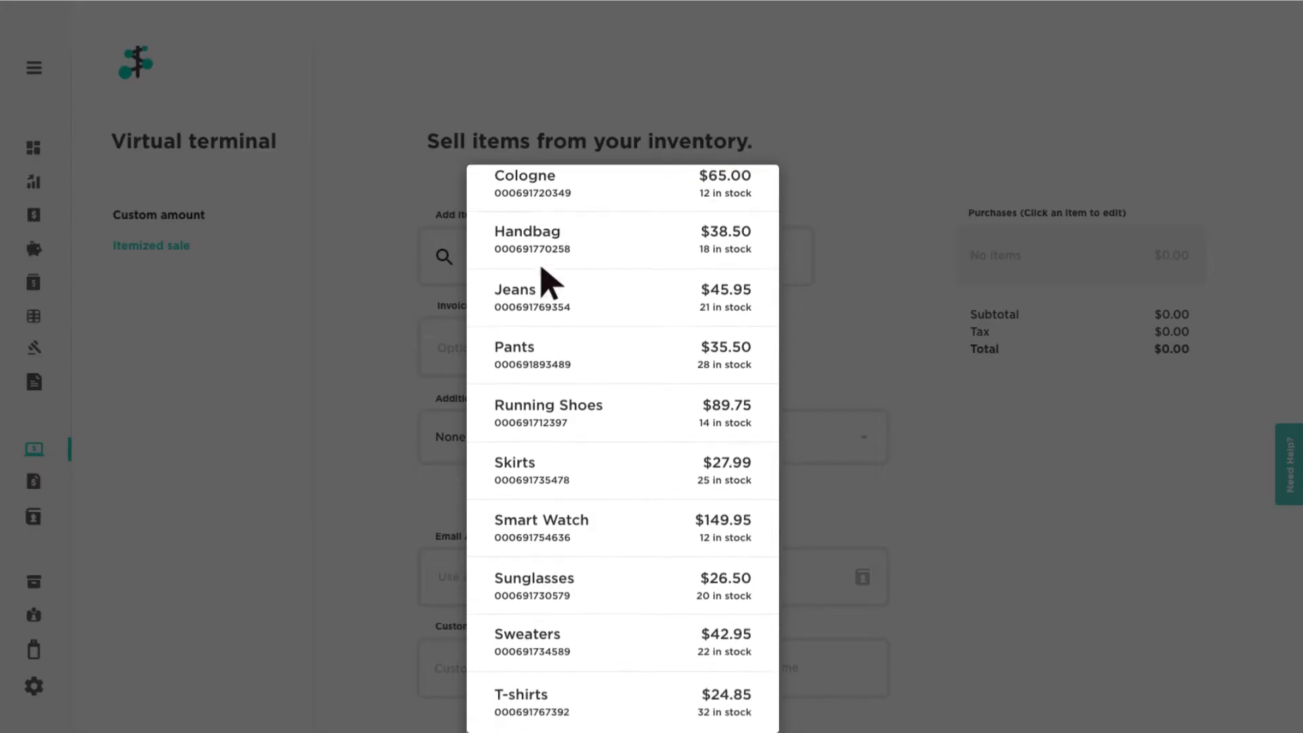
click(542, 520)
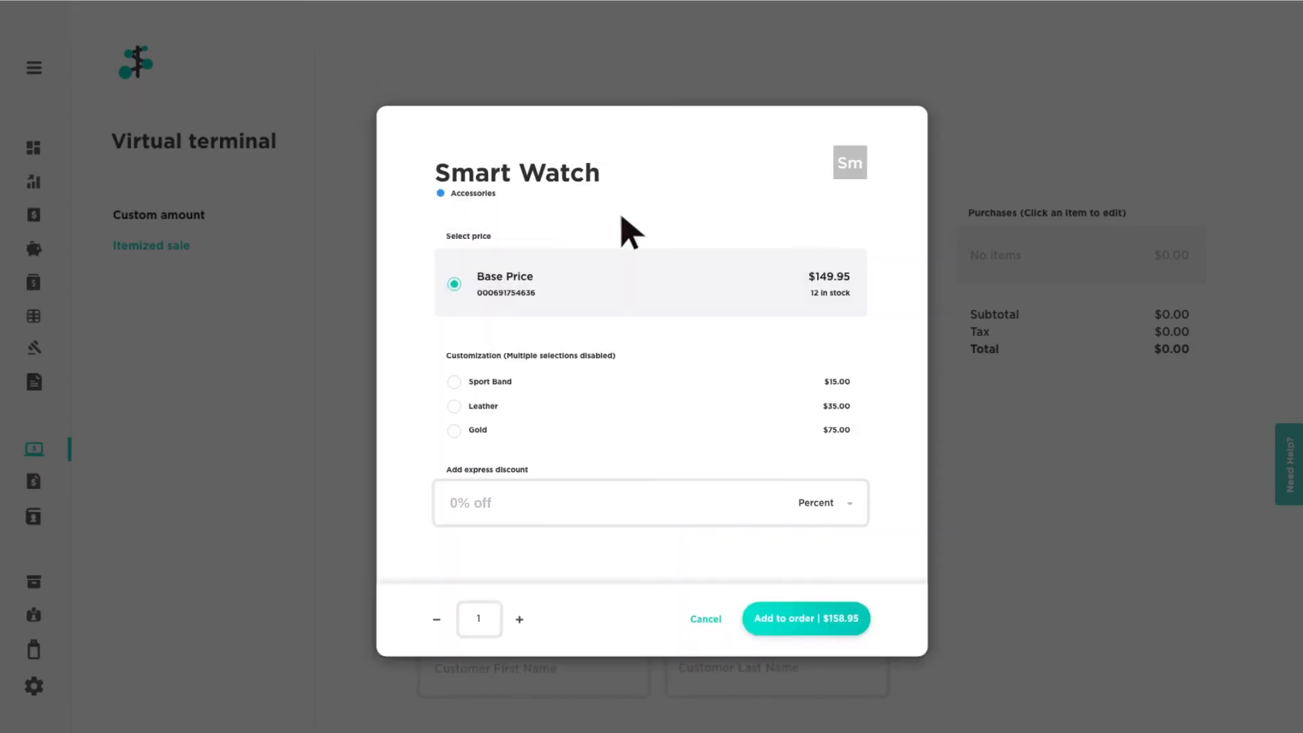
mouse_move(495, 631)
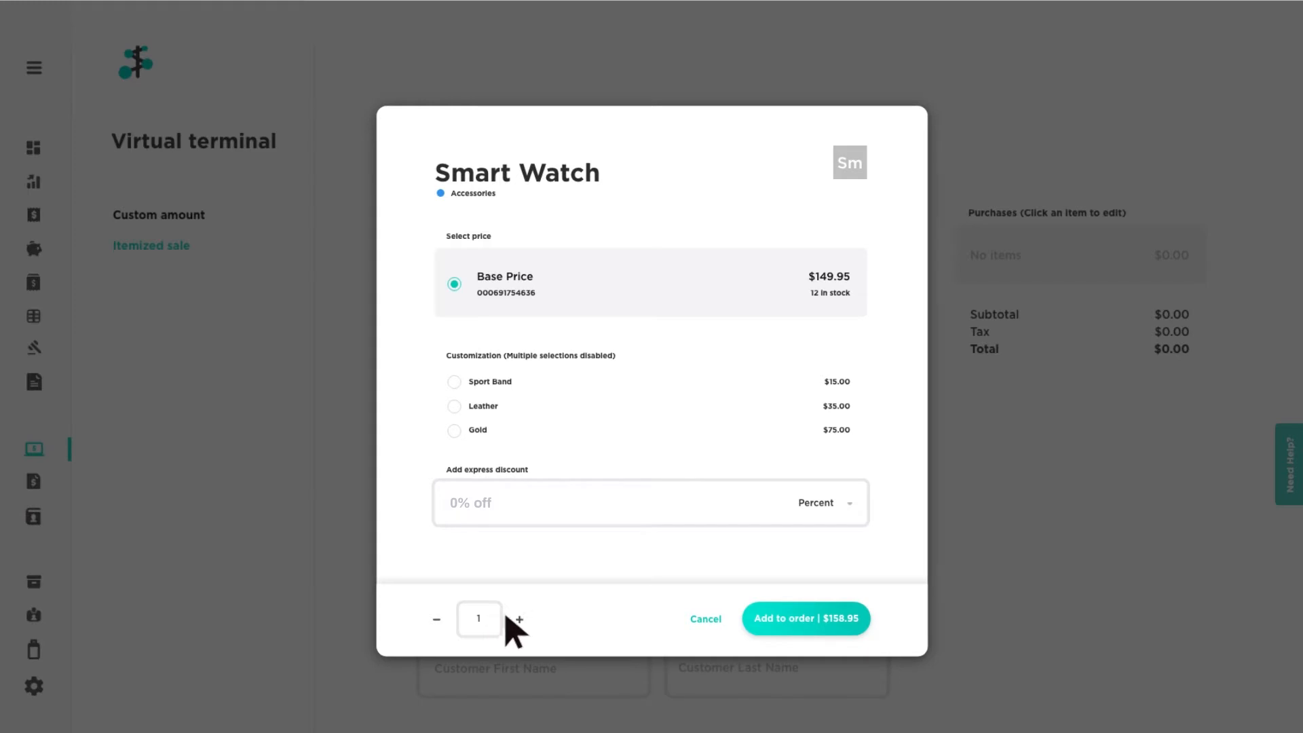
click(517, 619)
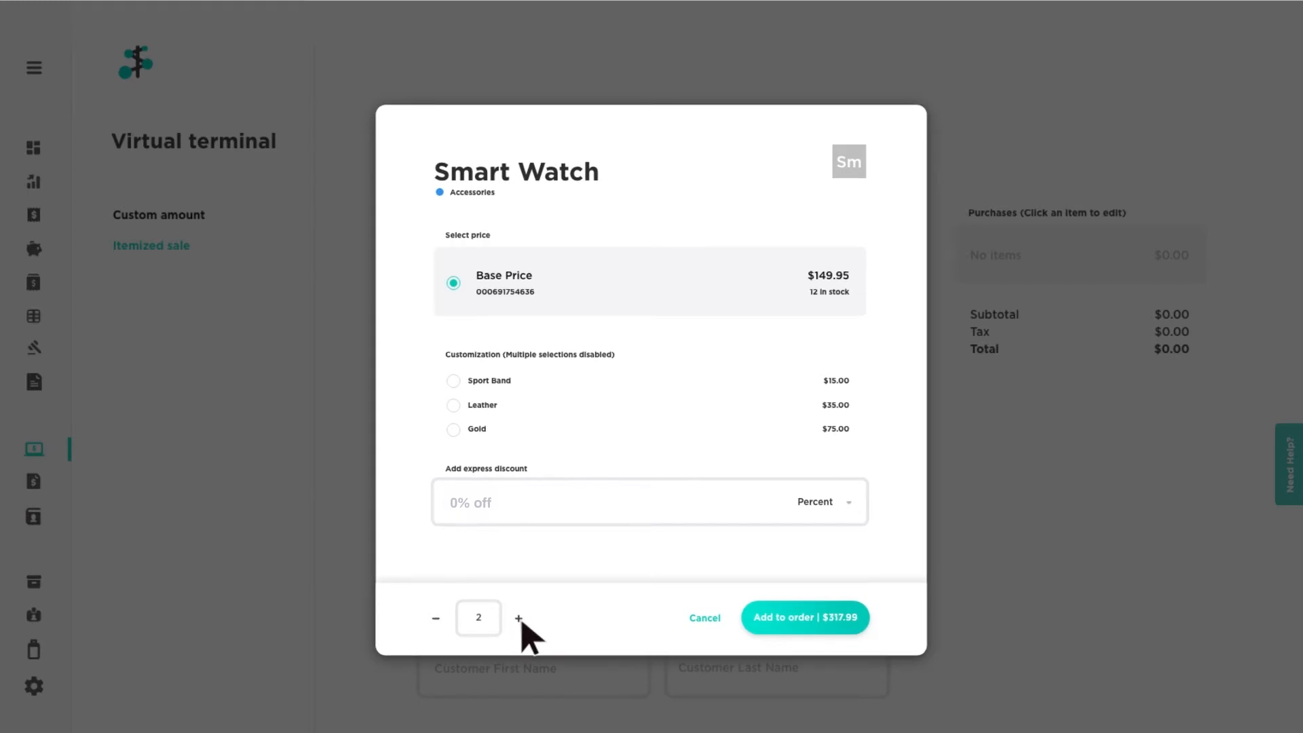
mouse_move(466, 399)
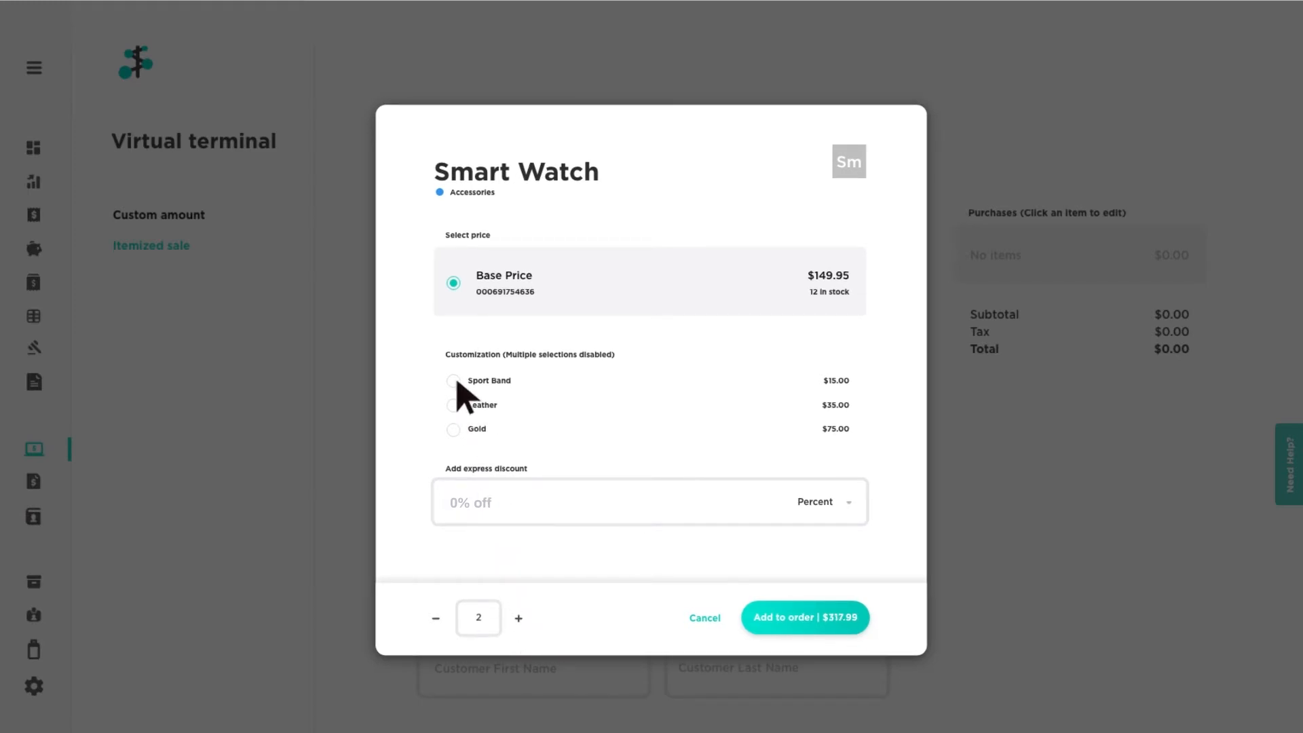
click(453, 381)
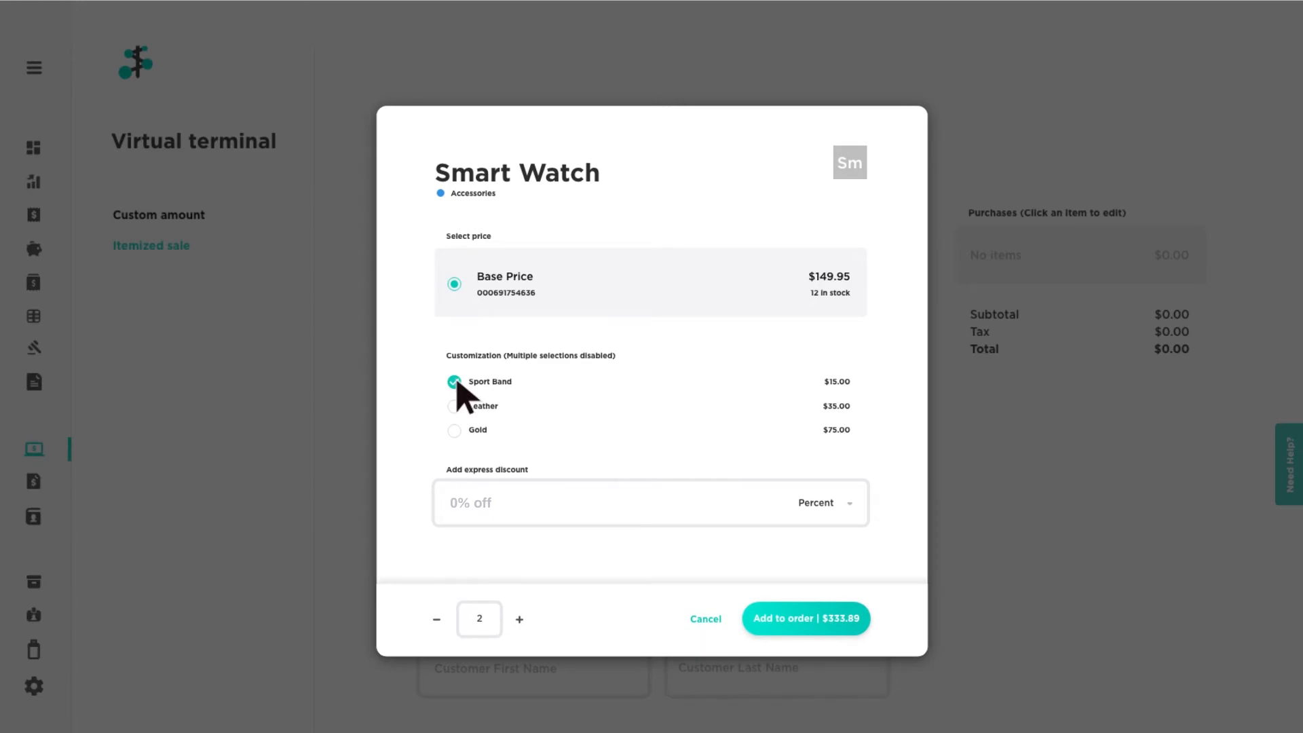
click(817, 502)
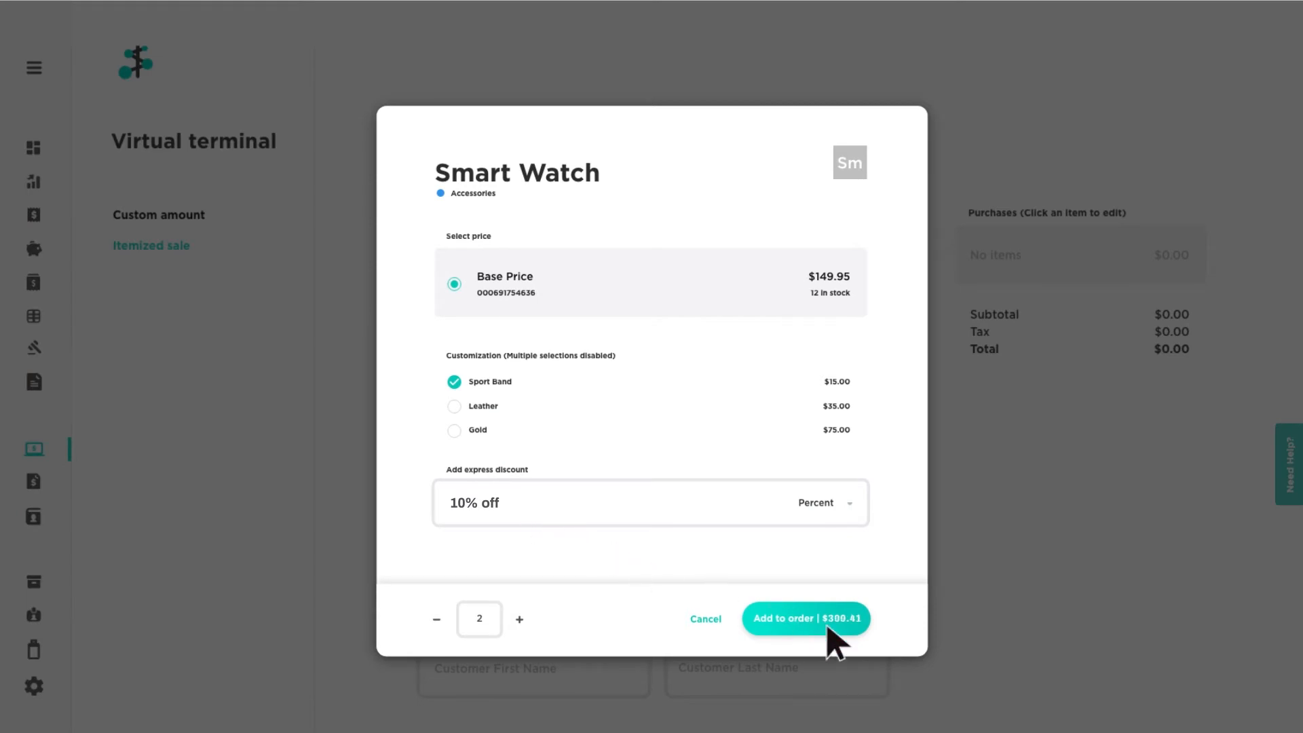
click(805, 619)
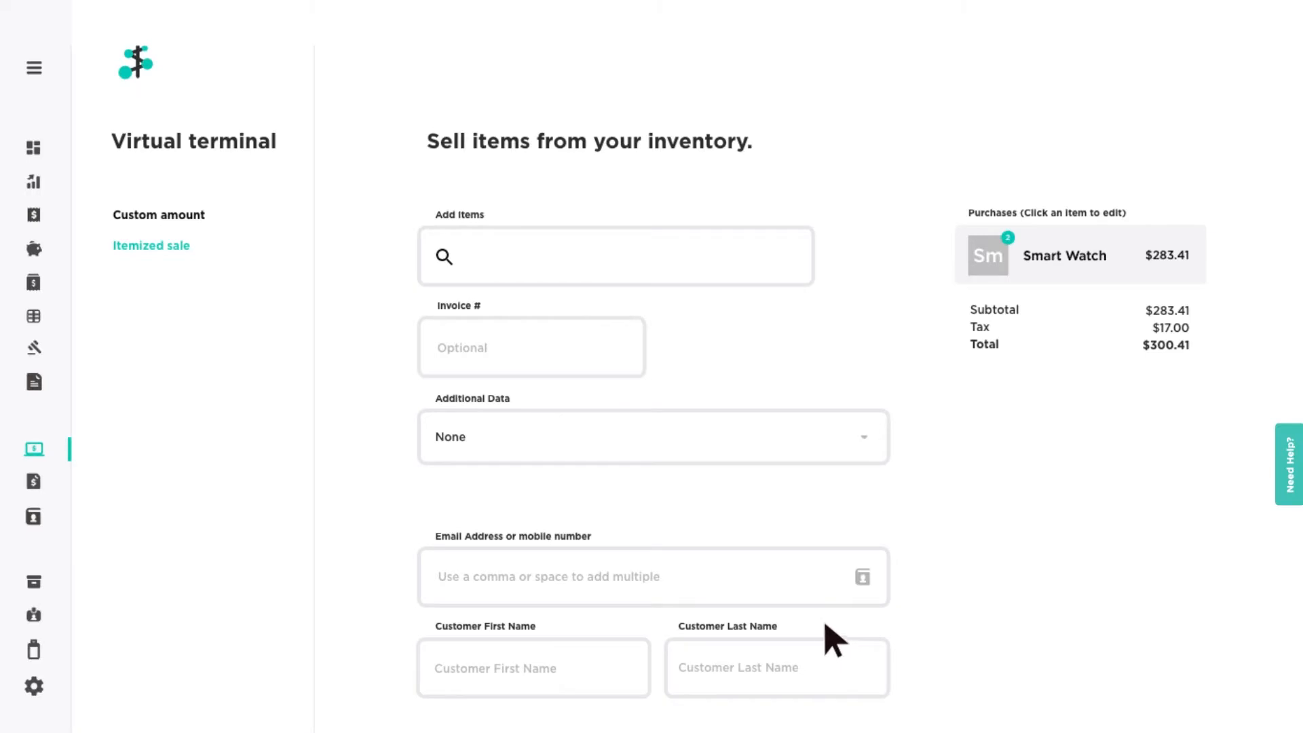
Search for Sunglasses and add them to the order, raising the total to $328.50
text(Sunglas)
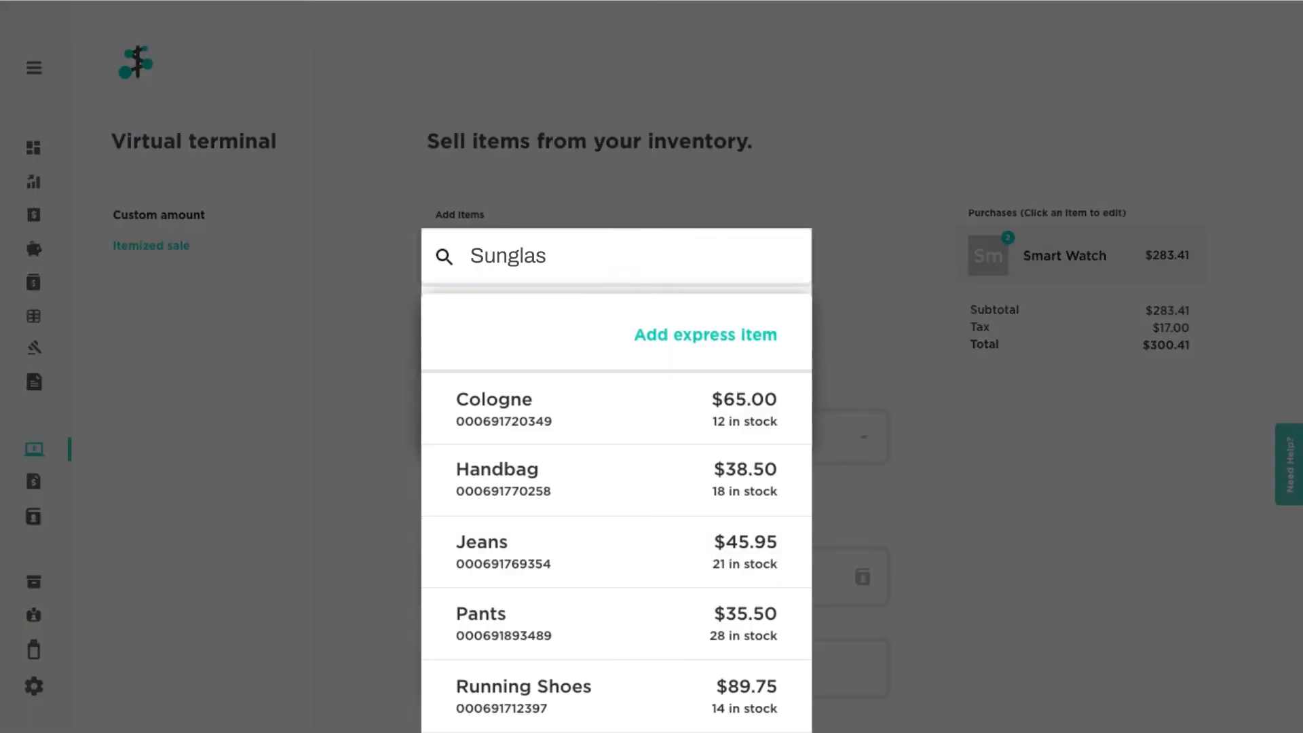
text(ses)
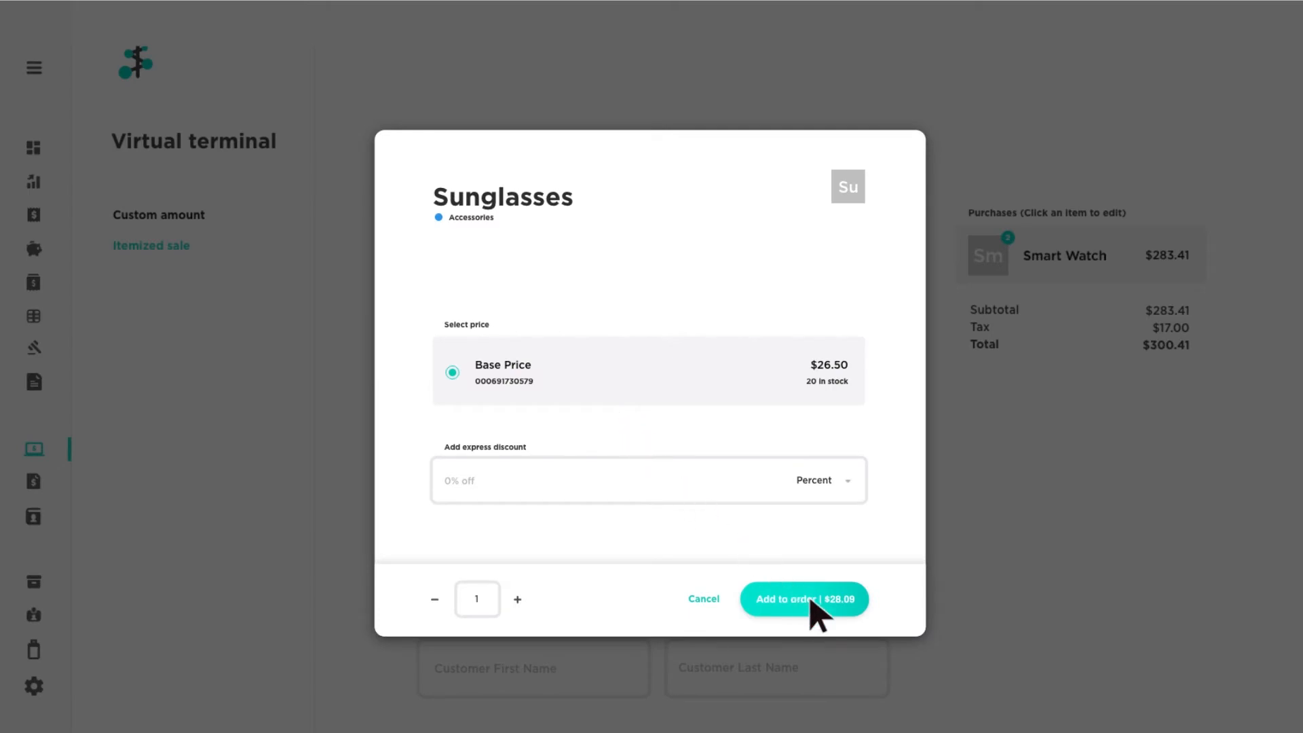
click(802, 598)
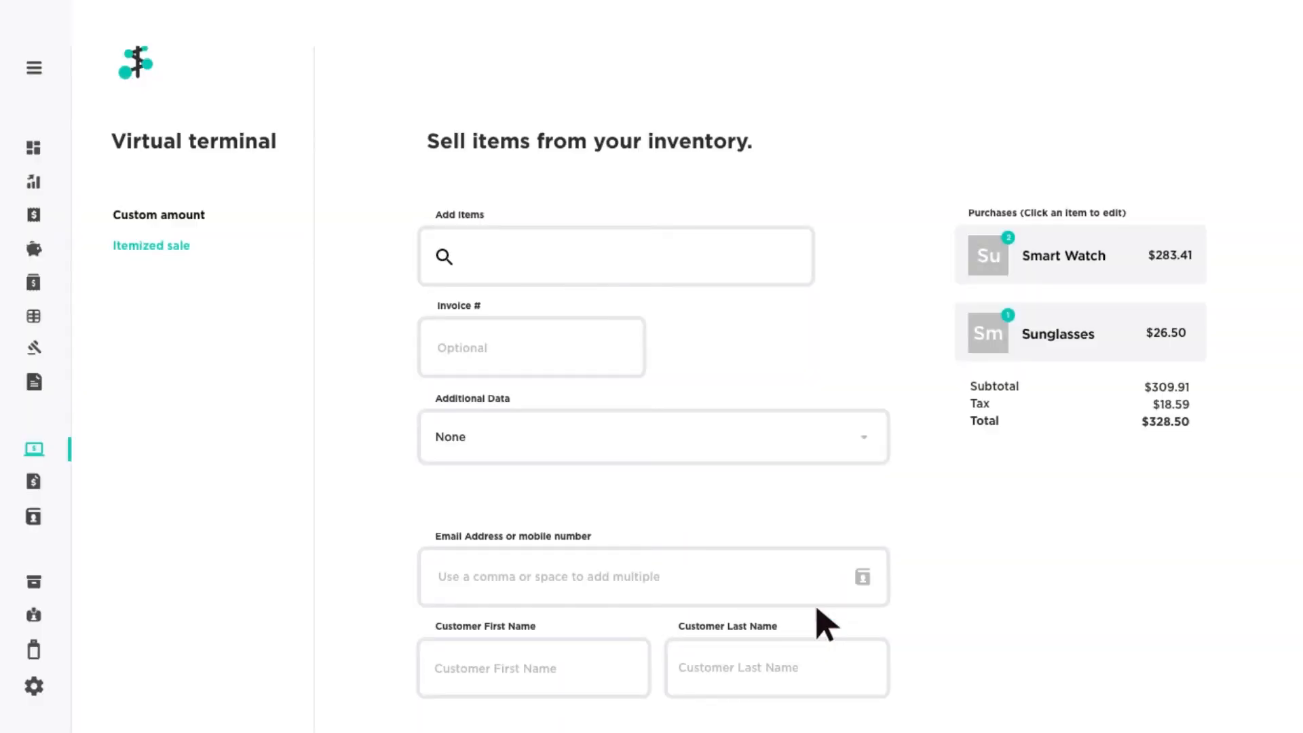
mouse_move(1058, 349)
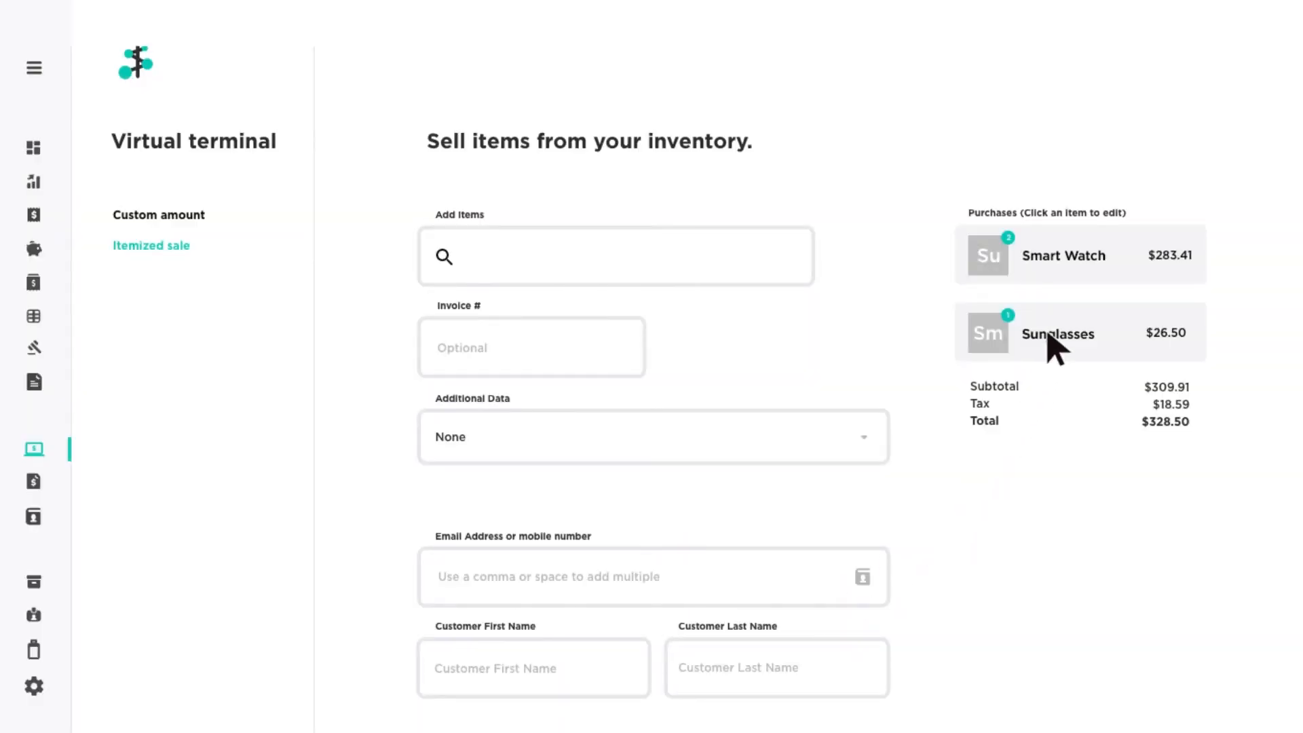
Remove the Sunglasses line, leaving the two Smart Watches at $300.41
click(1057, 334)
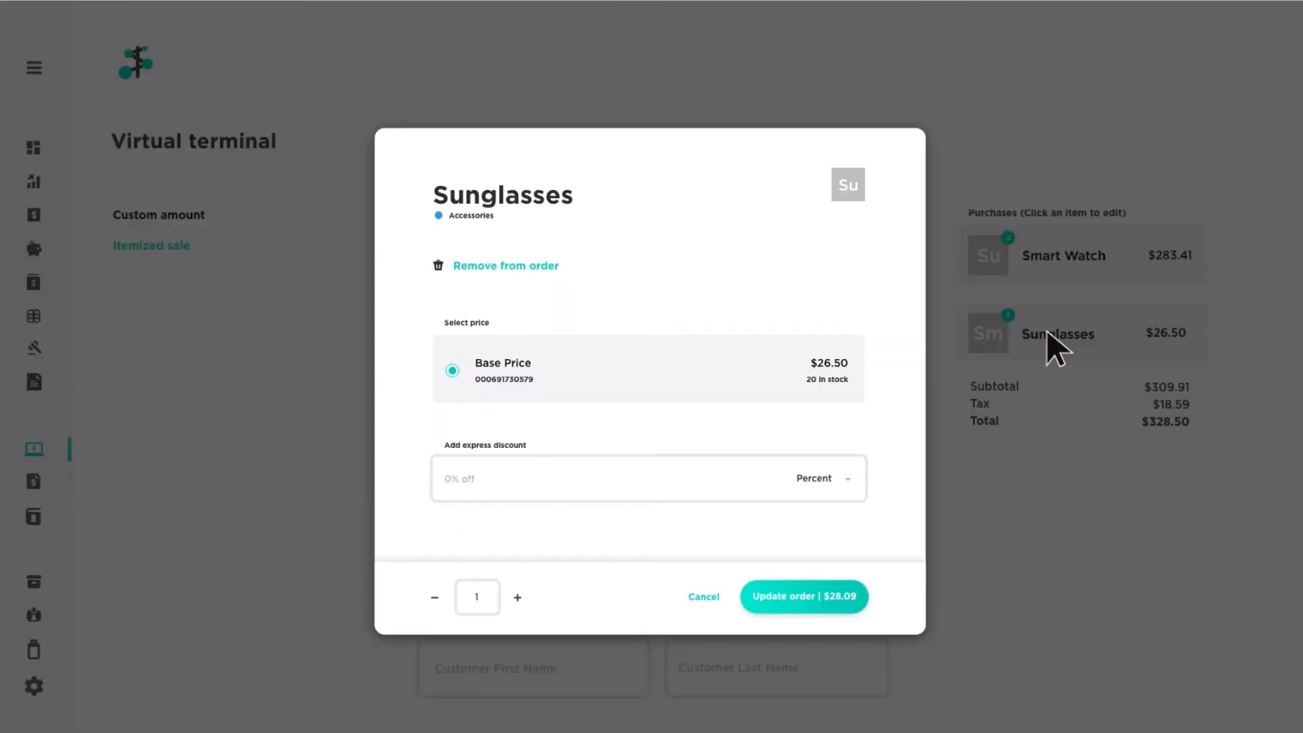
mouse_move(505, 287)
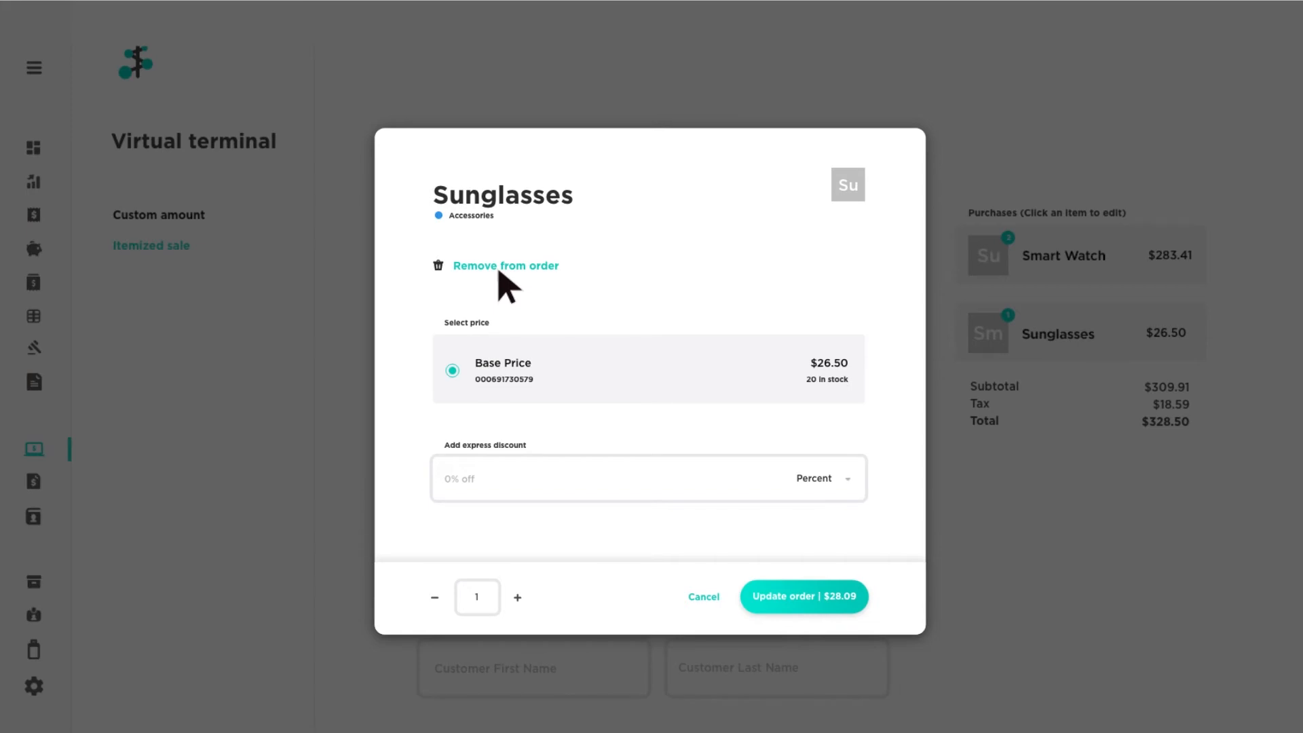
click(505, 266)
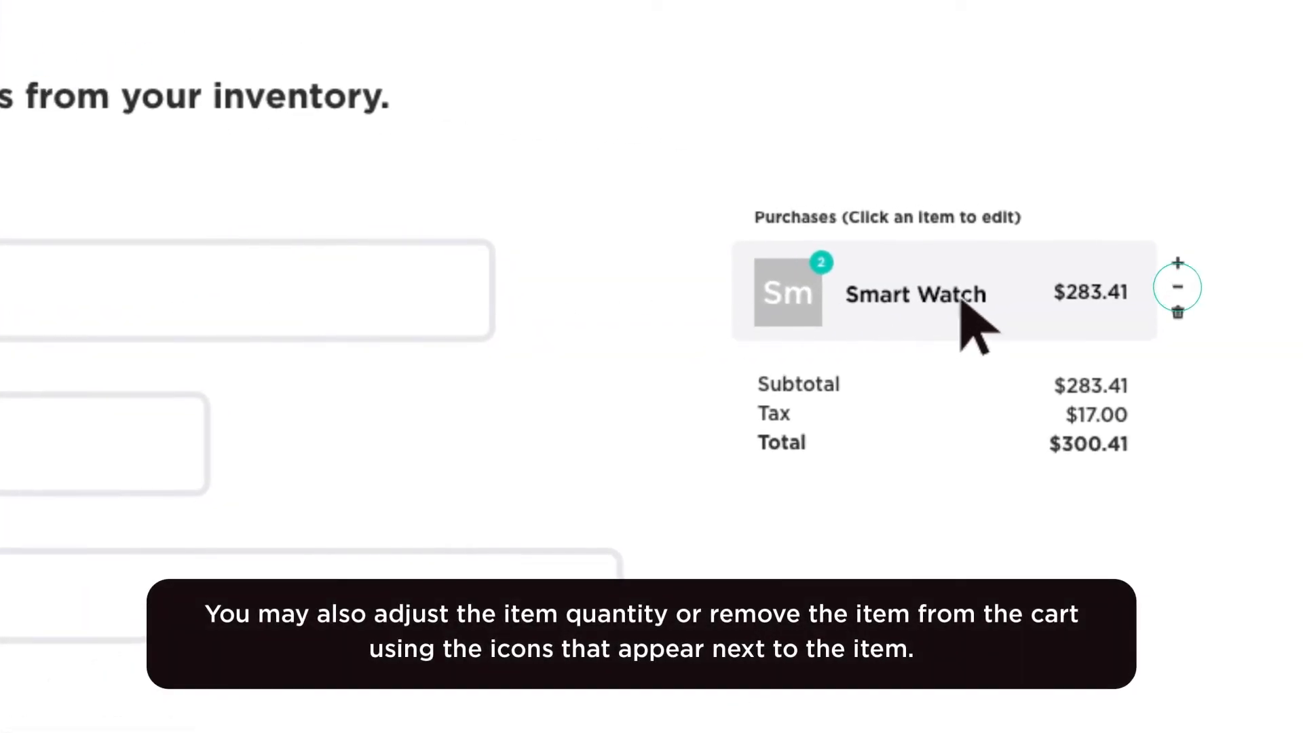
mouse_move(1197, 324)
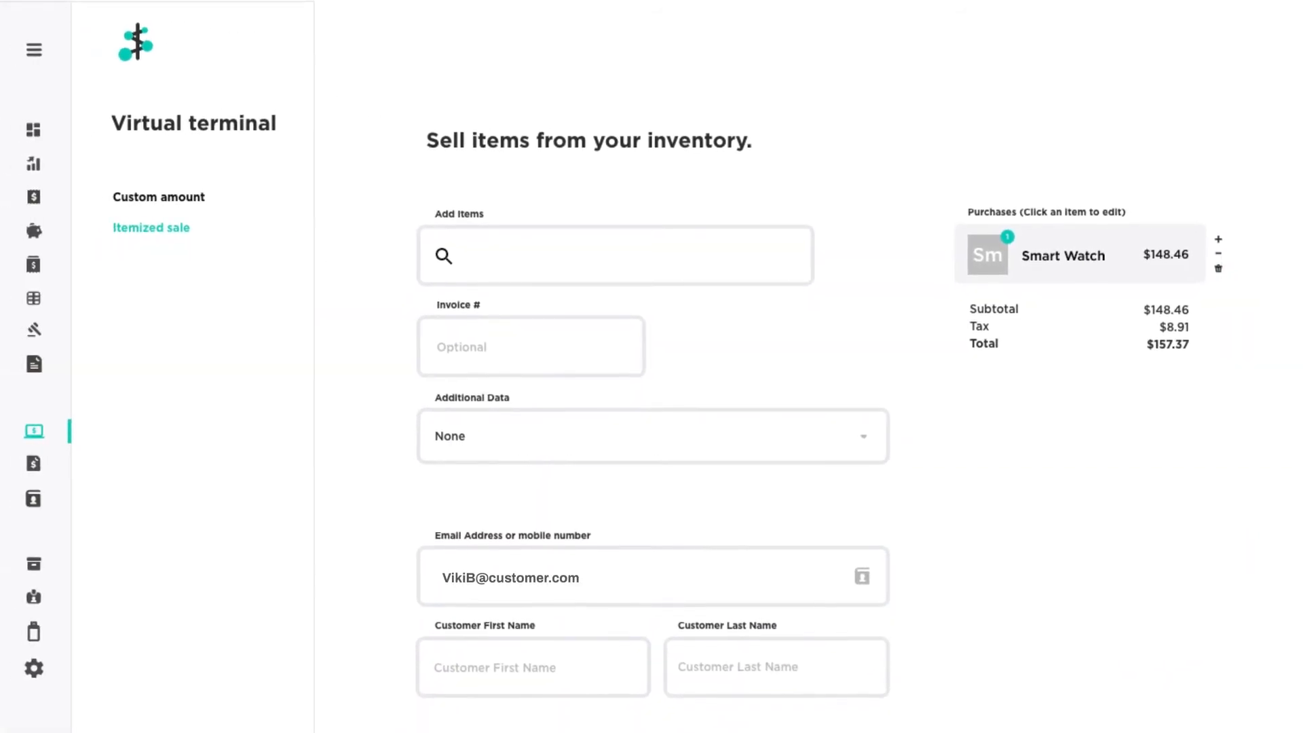
Process the card payment for the Smart Watch and get it approved
scroll(down, 3)
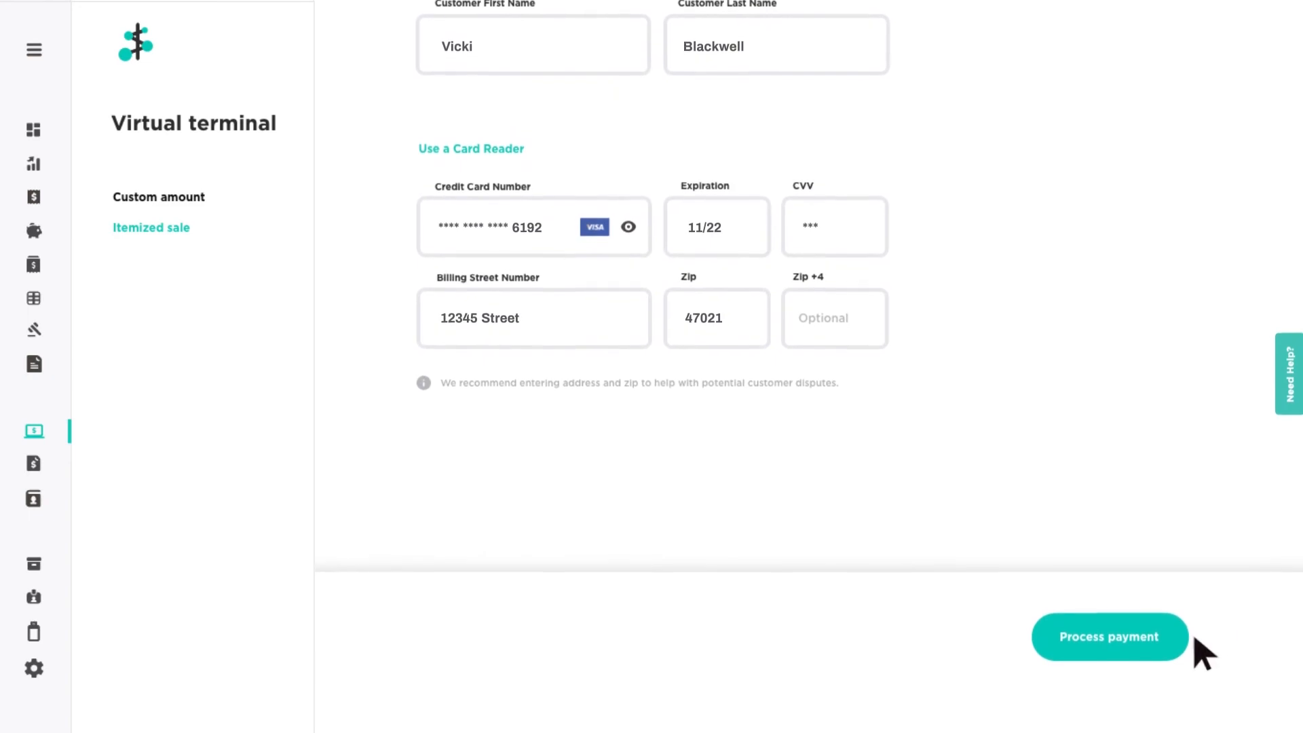
click(1111, 637)
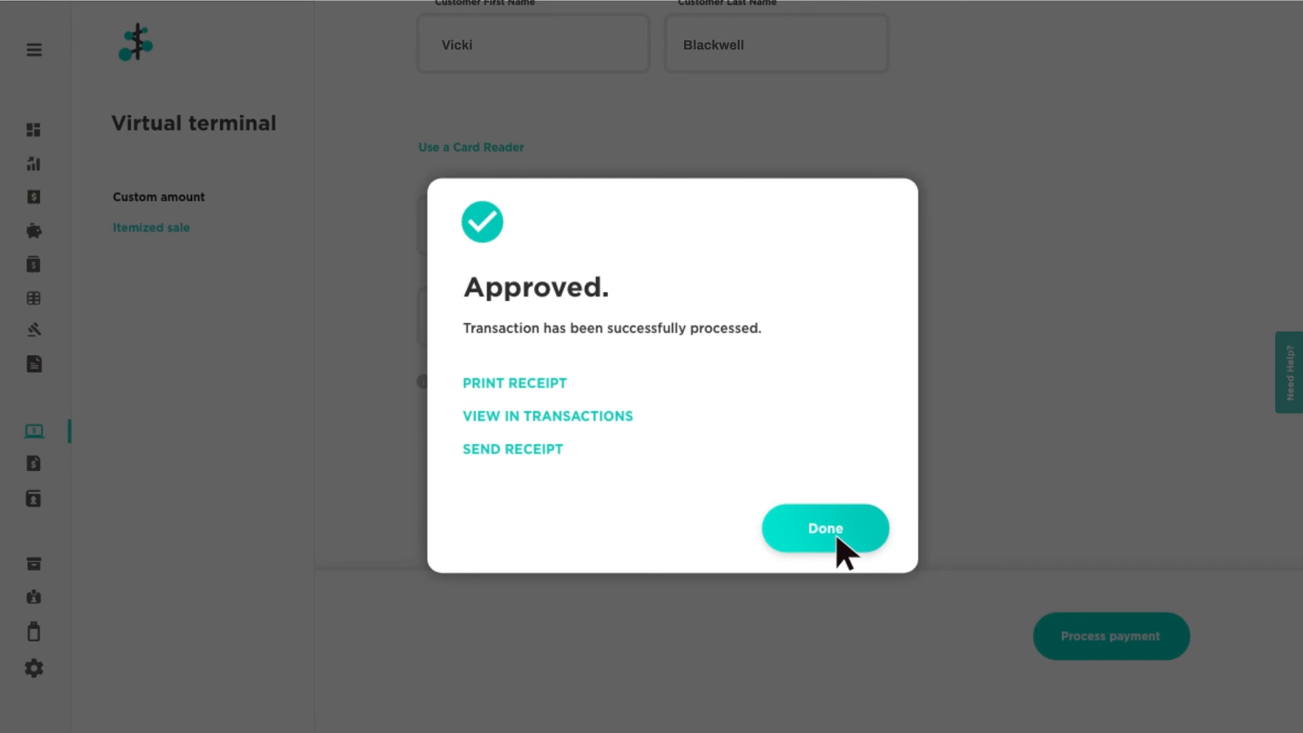
Dismiss the Approved notice and open the Help Center panel
click(824, 528)
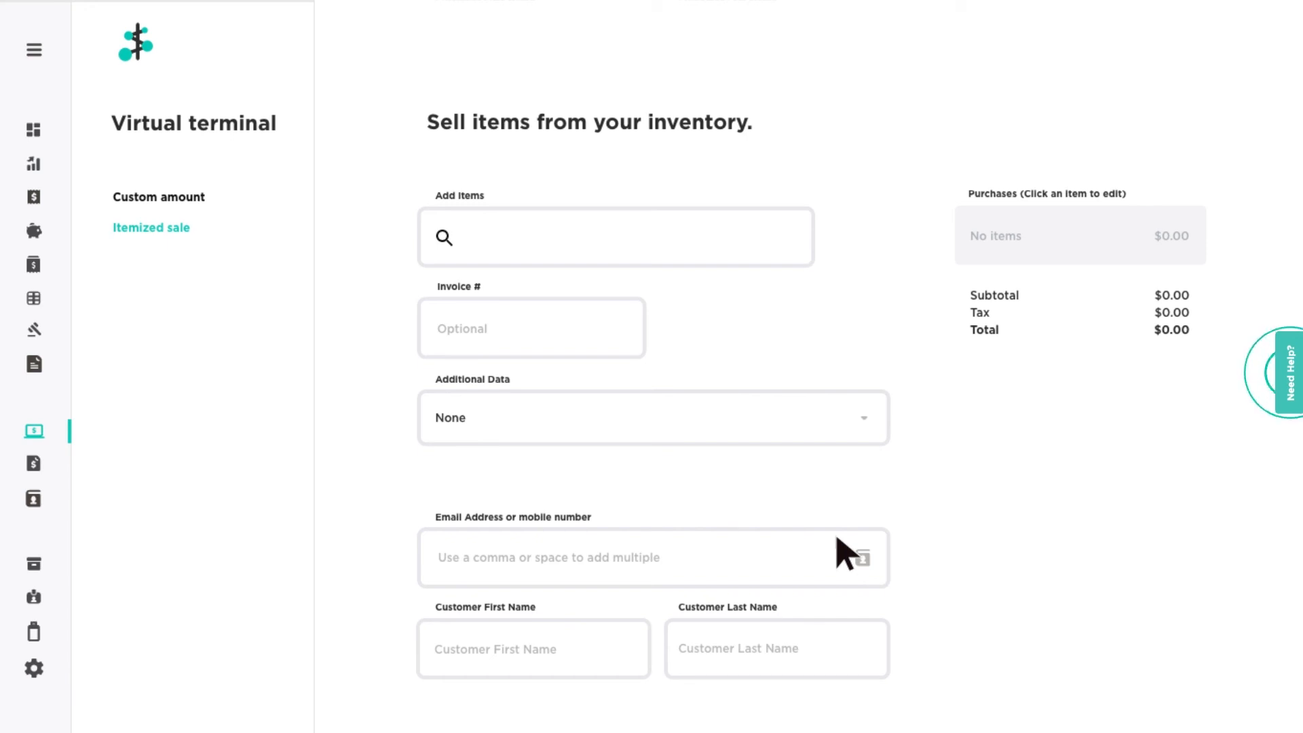
mouse_move(925, 529)
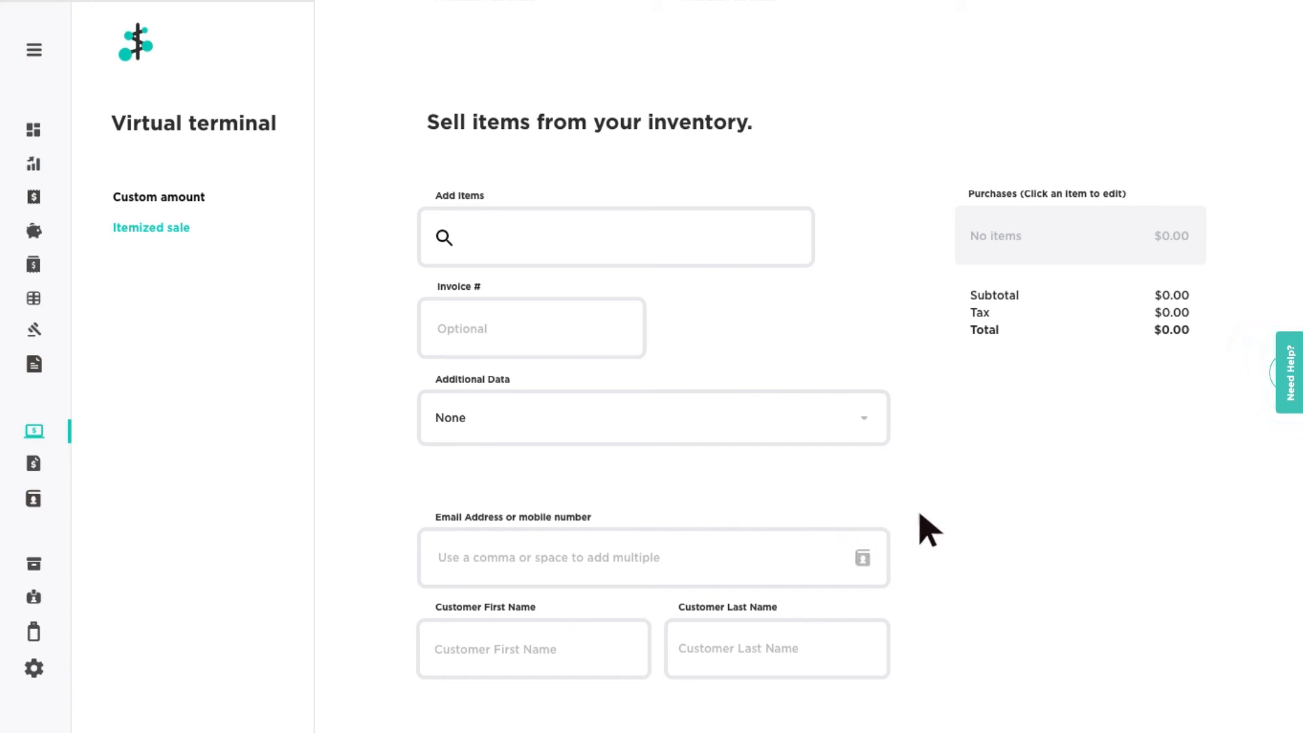
mouse_move(1297, 423)
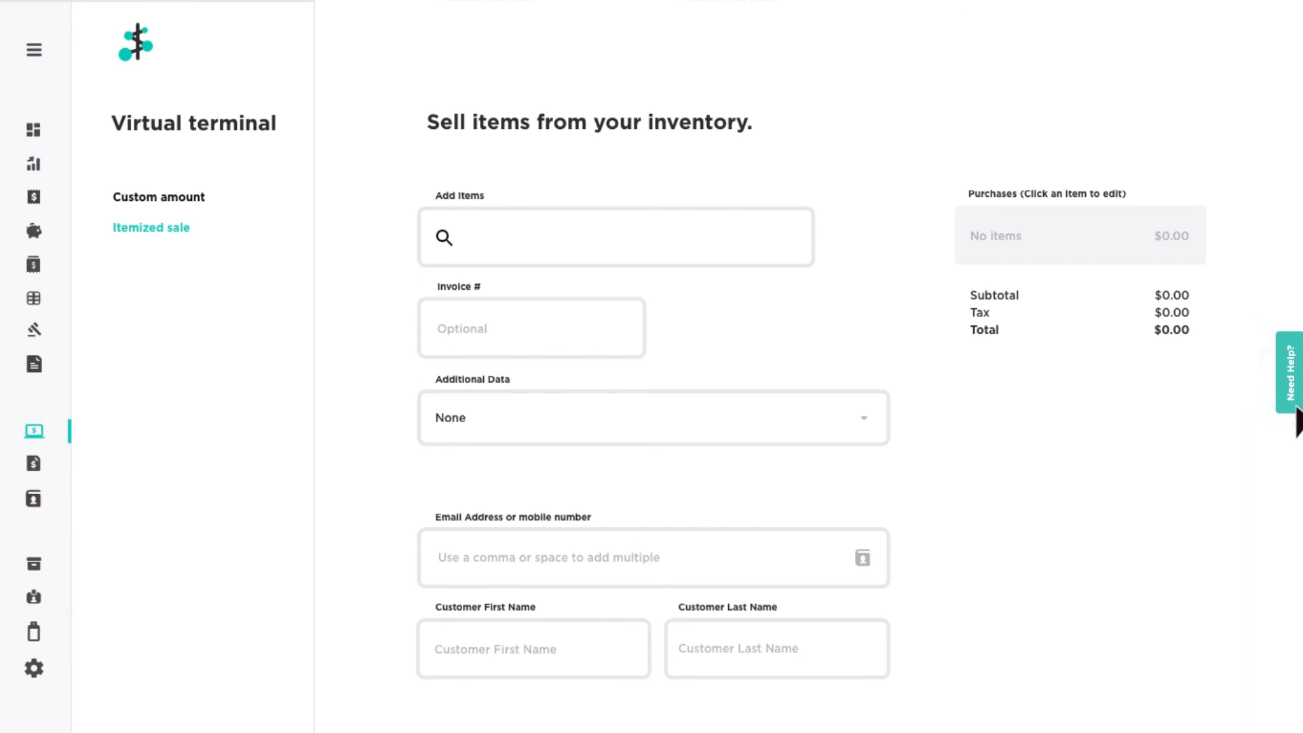
click(1290, 372)
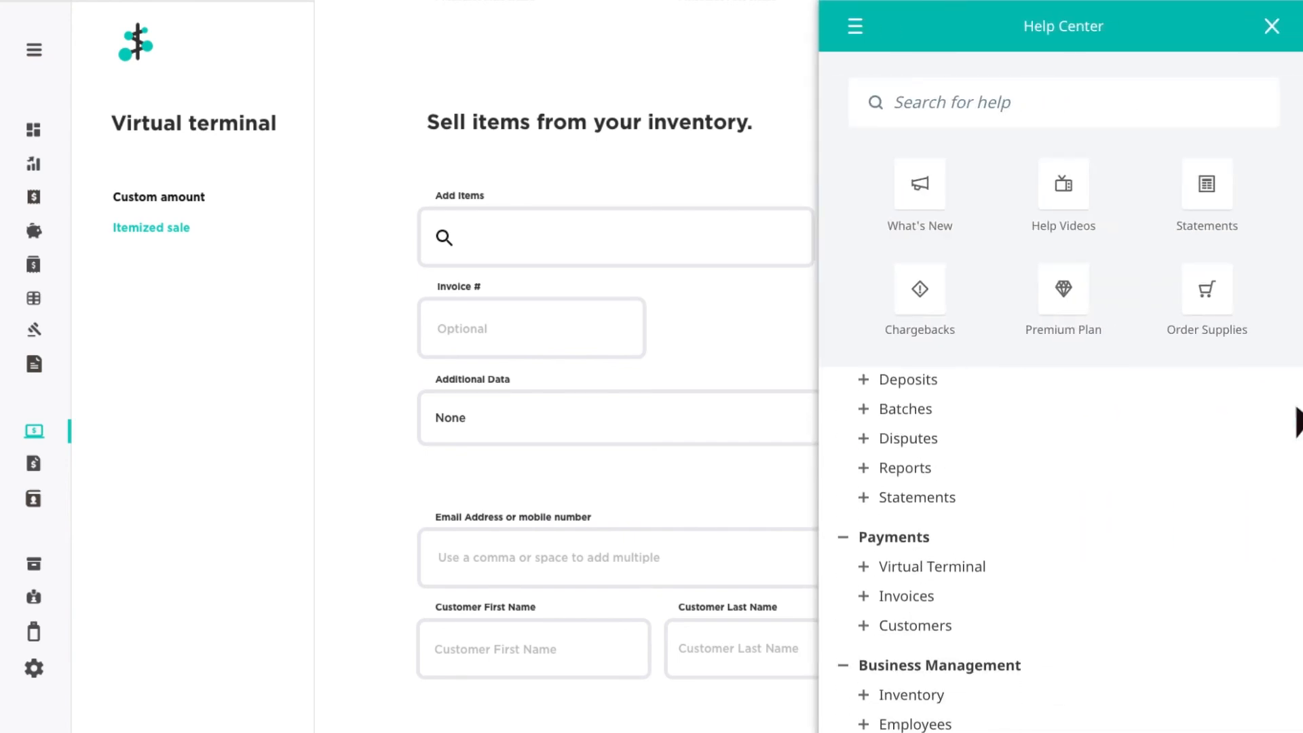